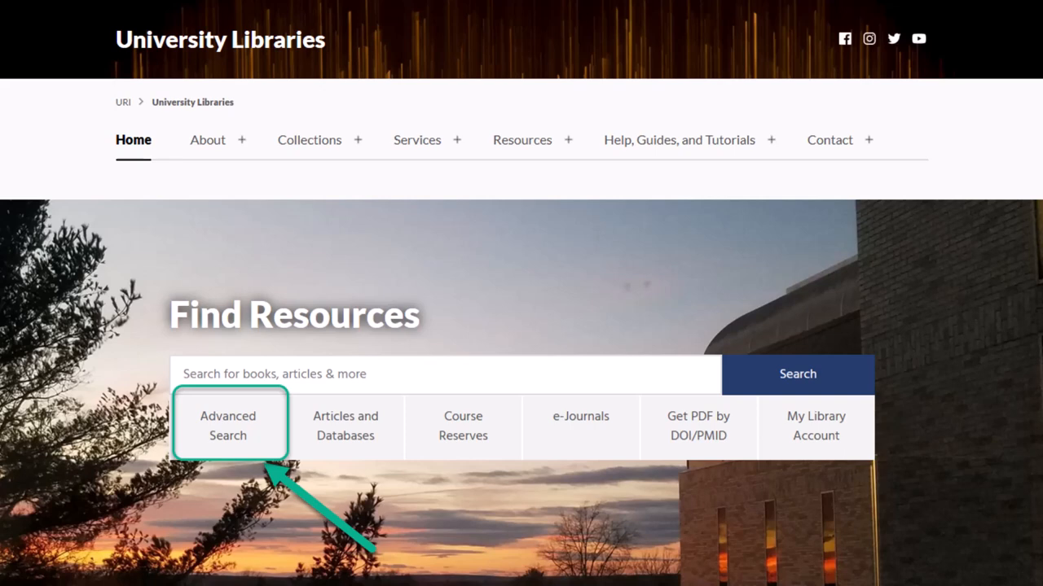
# Run an advanced search for caffeine AND health and show results with the Tweak my results panel.
pyautogui.click(228, 425)
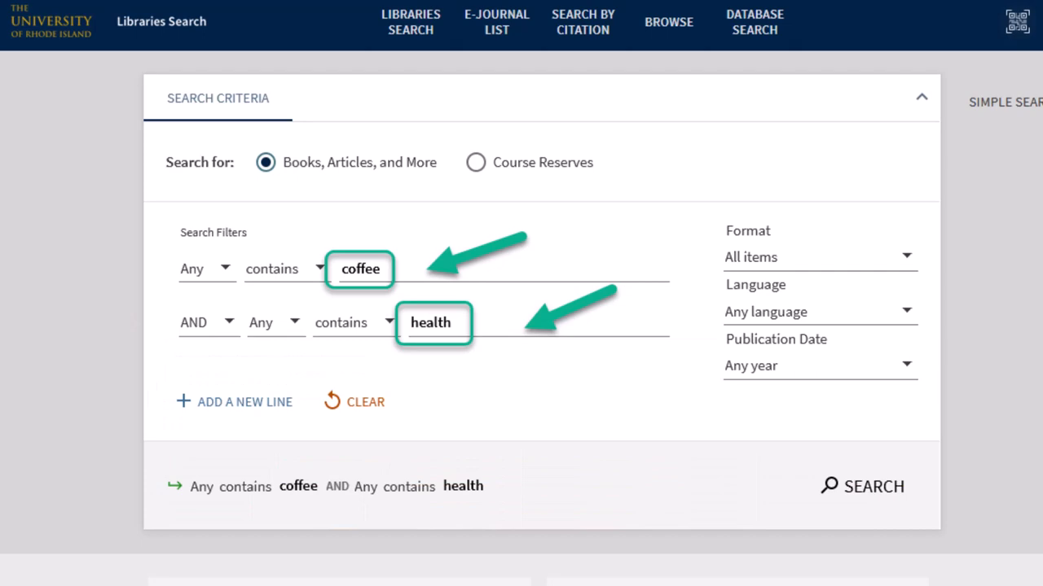
pyautogui.click(860, 486)
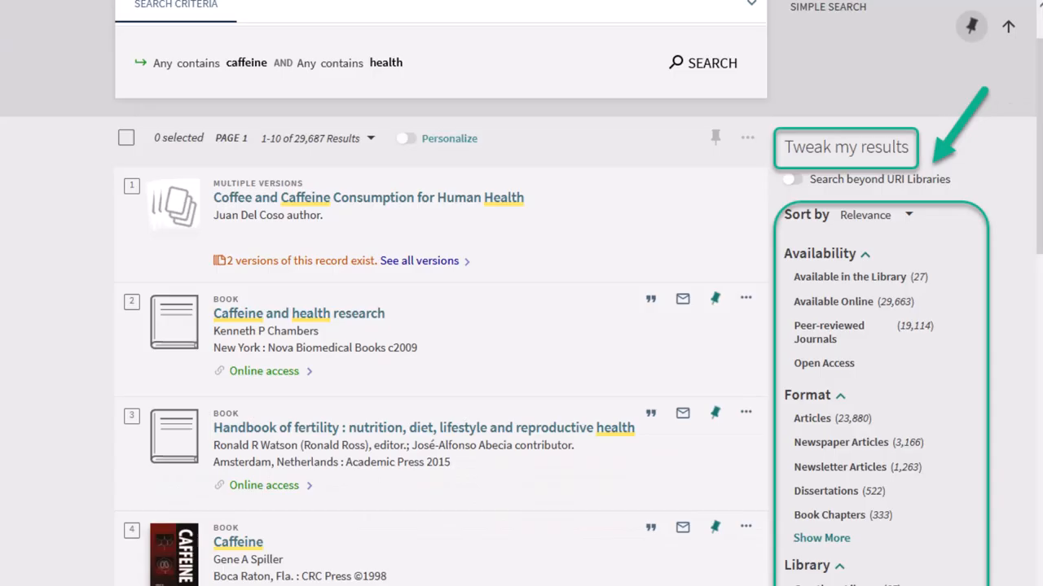